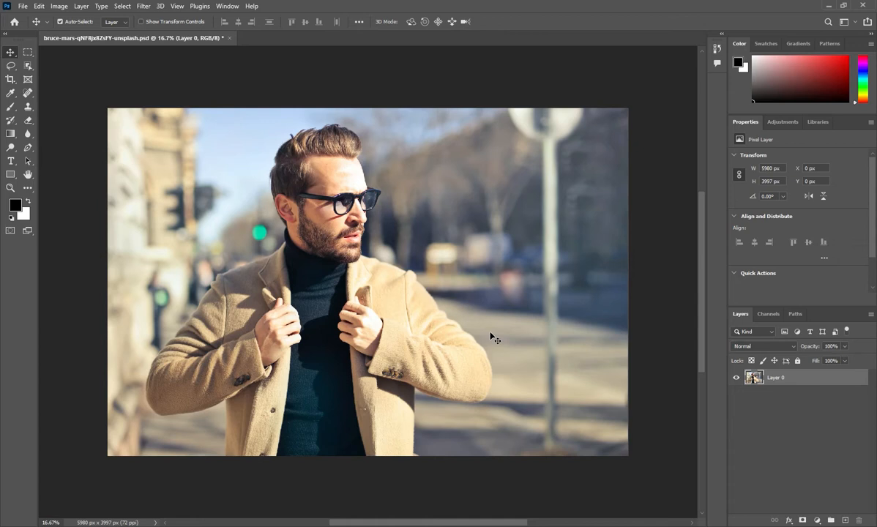
- Duplicate Layer 0 with Ctrl+J and rename the copy 'model'
key(ctrl+j)
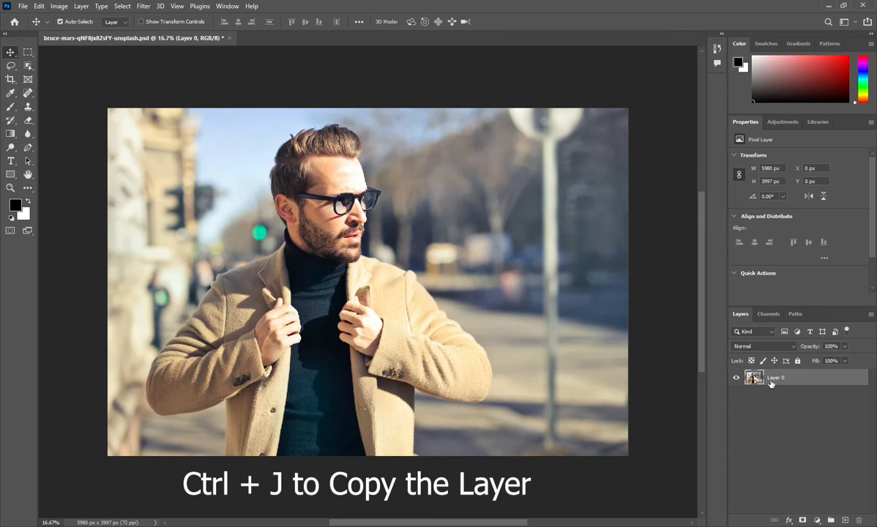
key(ctrl+j)
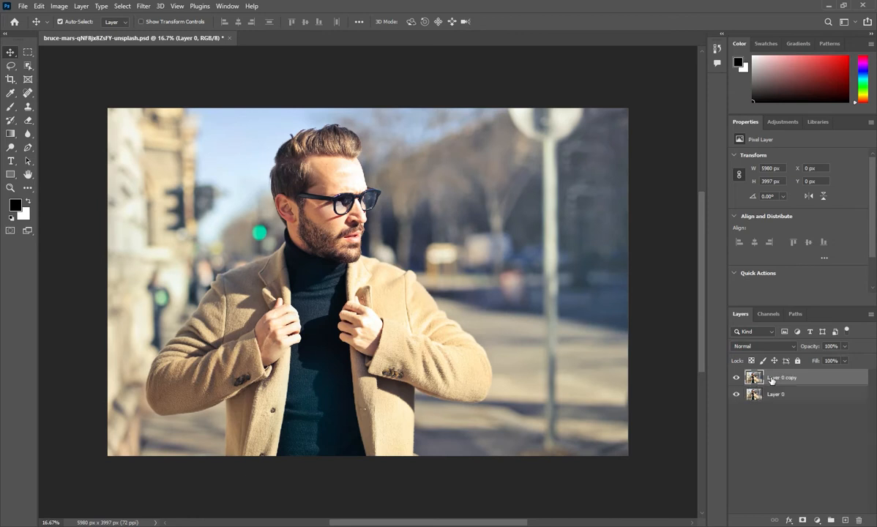
double_click(783, 377)
text(model)
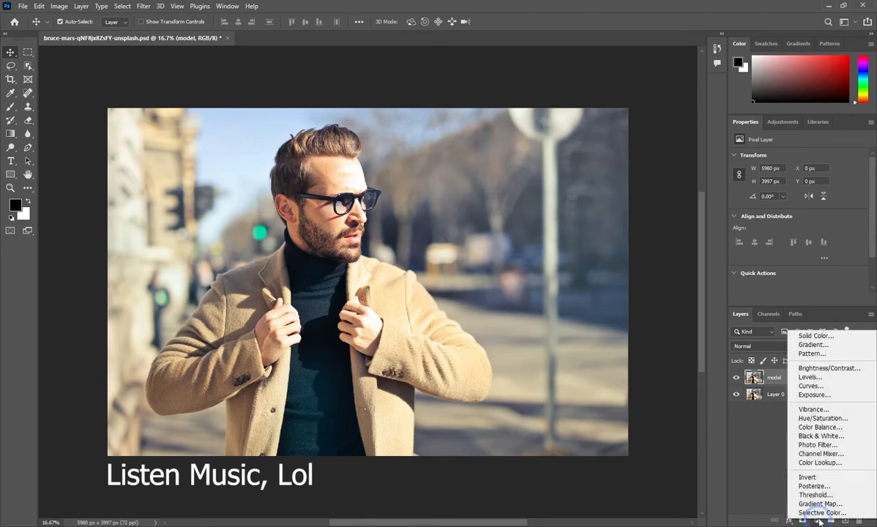
mouse_move(820, 513)
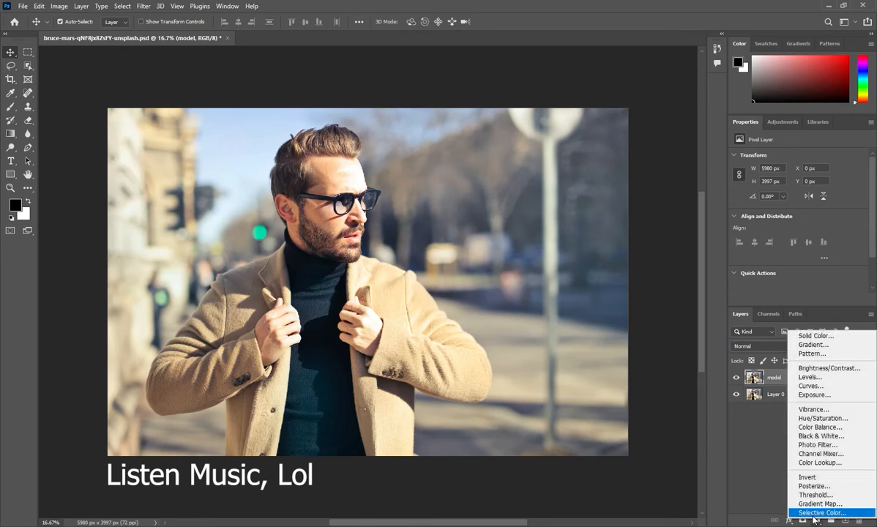
- Insert a default Selective Color adjustment layer above 'model'
click(820, 513)
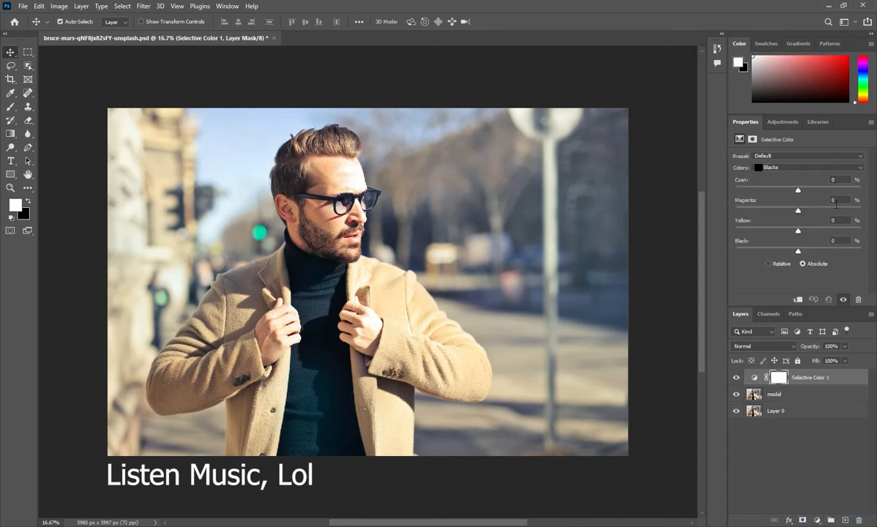
mouse_move(799, 174)
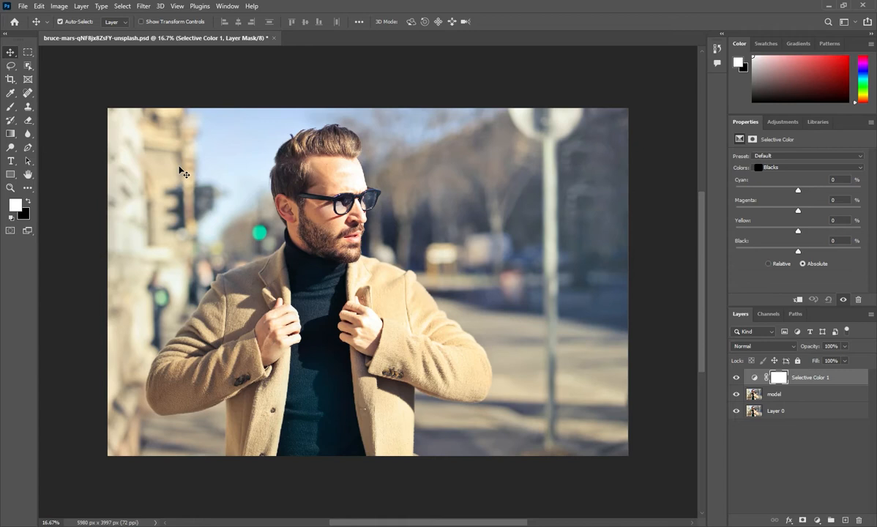
mouse_move(265, 65)
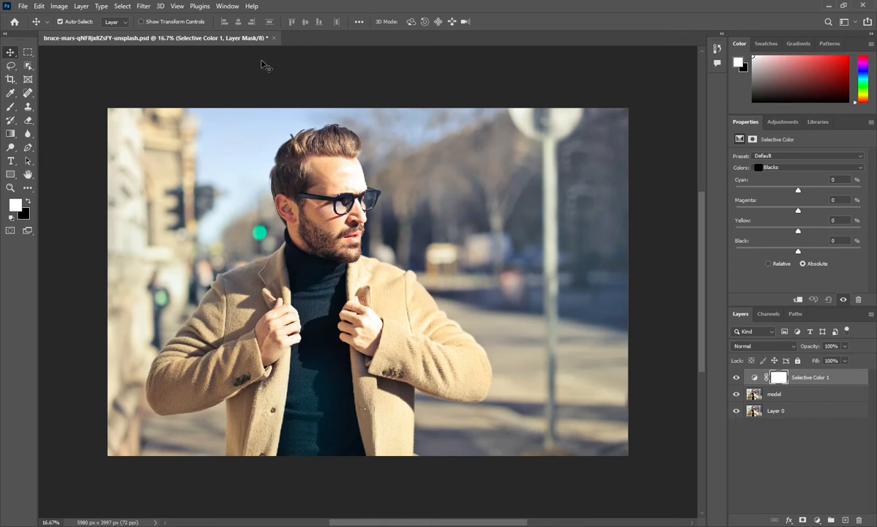
mouse_move(253, 59)
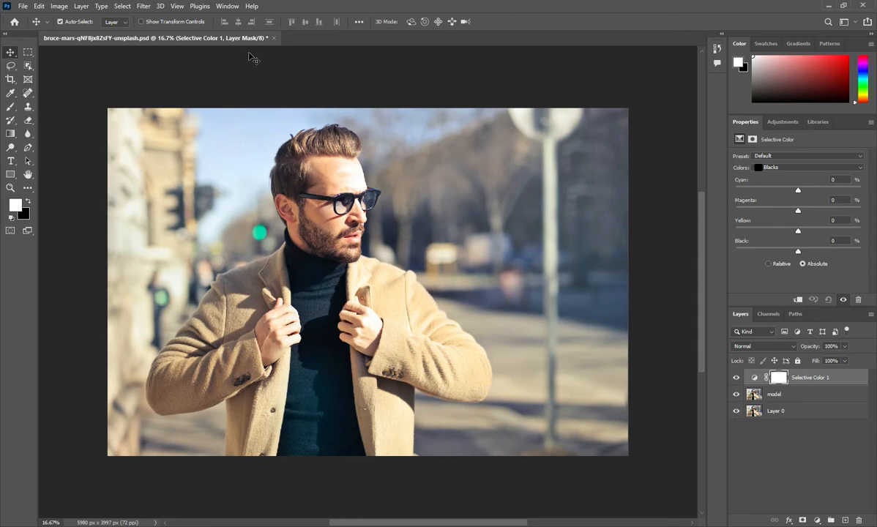
- Set the Neutrals range to Cyan +10, Yellow −10 and Black +7
click(807, 167)
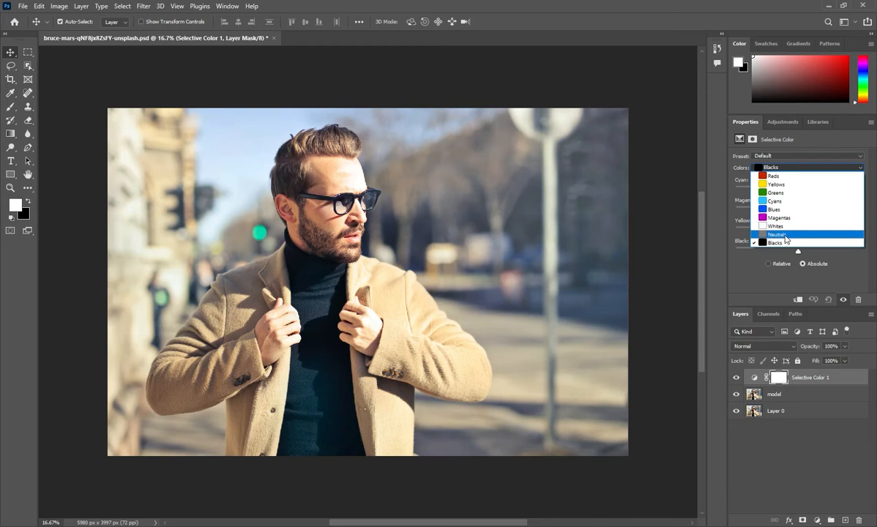
click(776, 234)
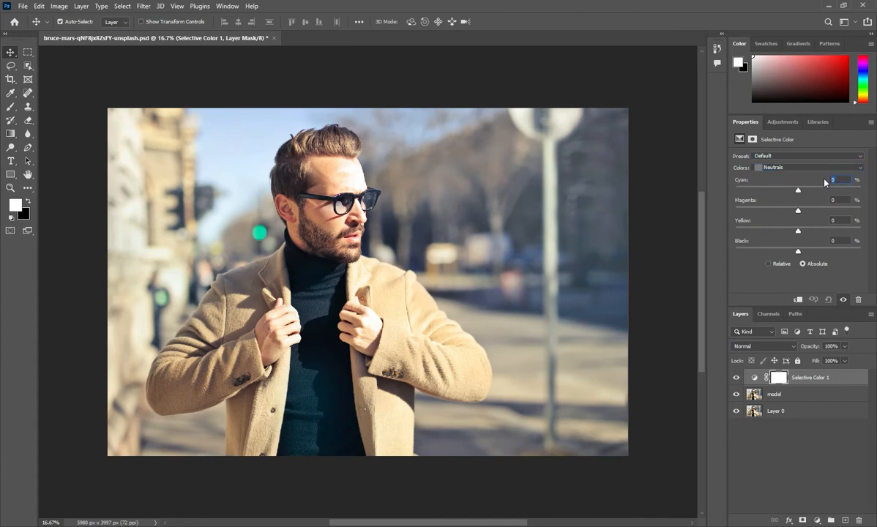
drag(798, 189, 804, 190)
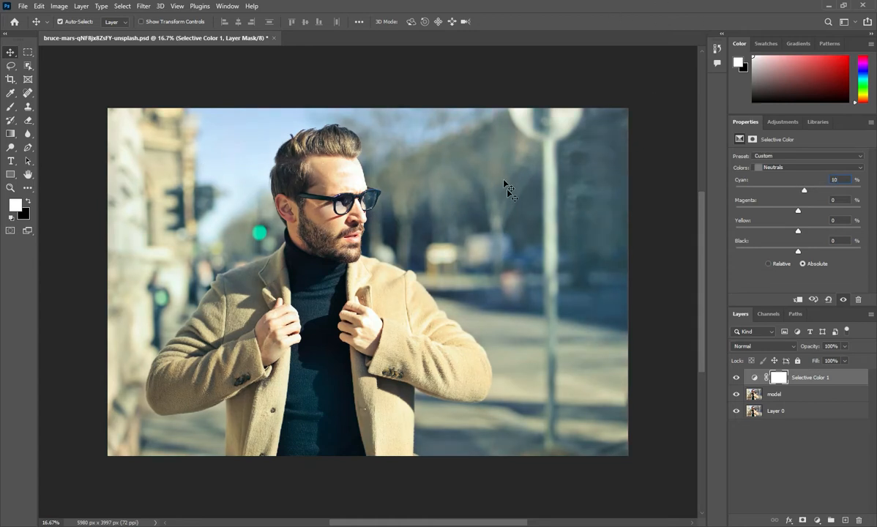
mouse_move(677, 182)
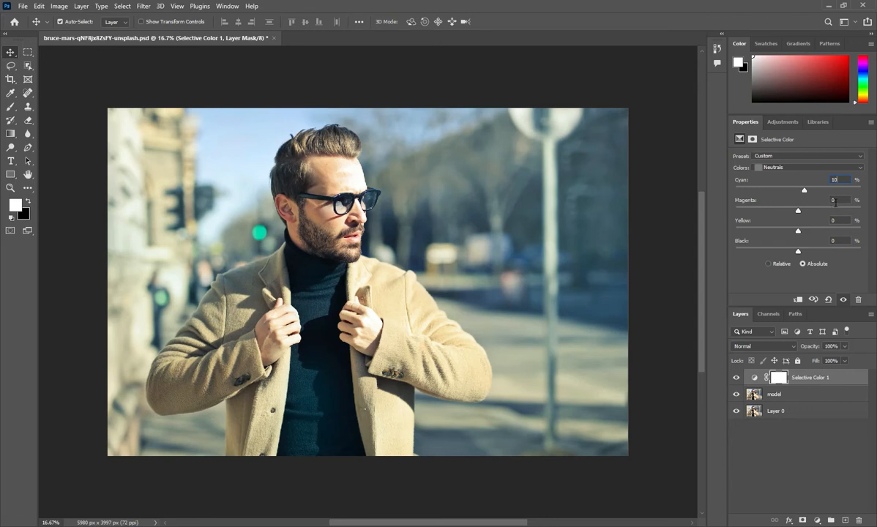
mouse_move(836, 229)
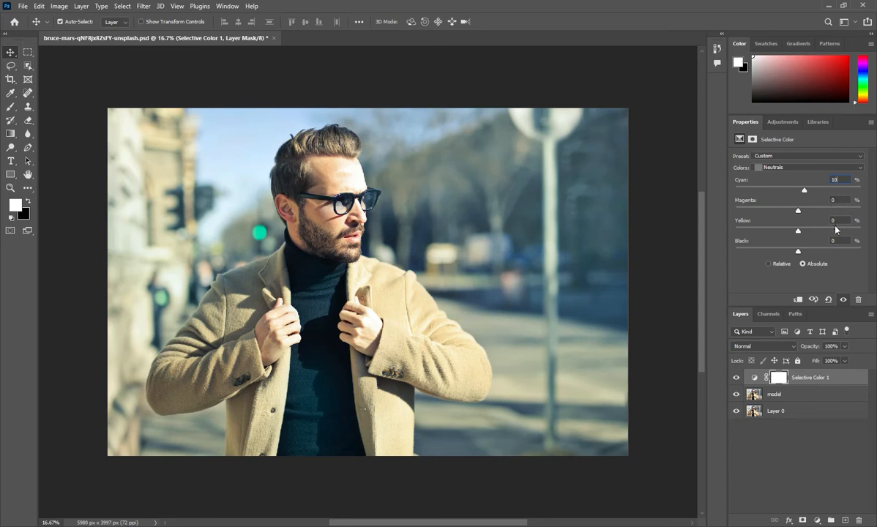
click(837, 221)
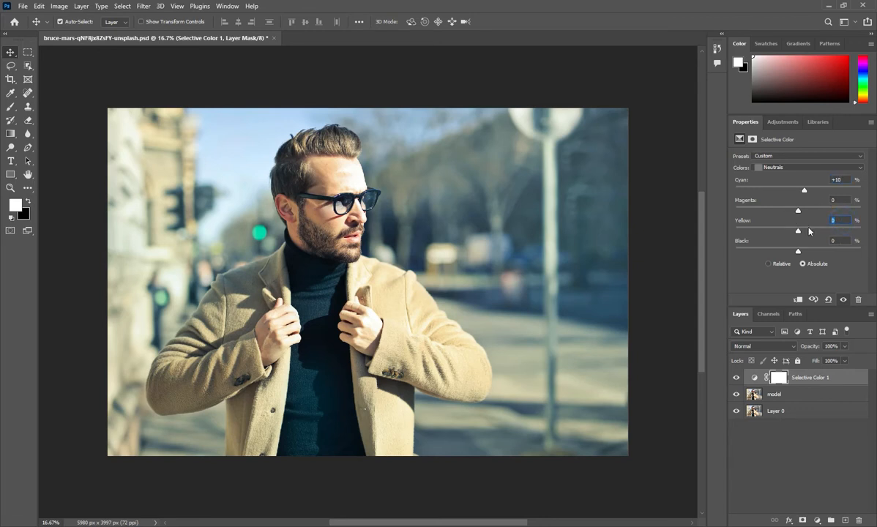
drag(804, 230, 791, 230)
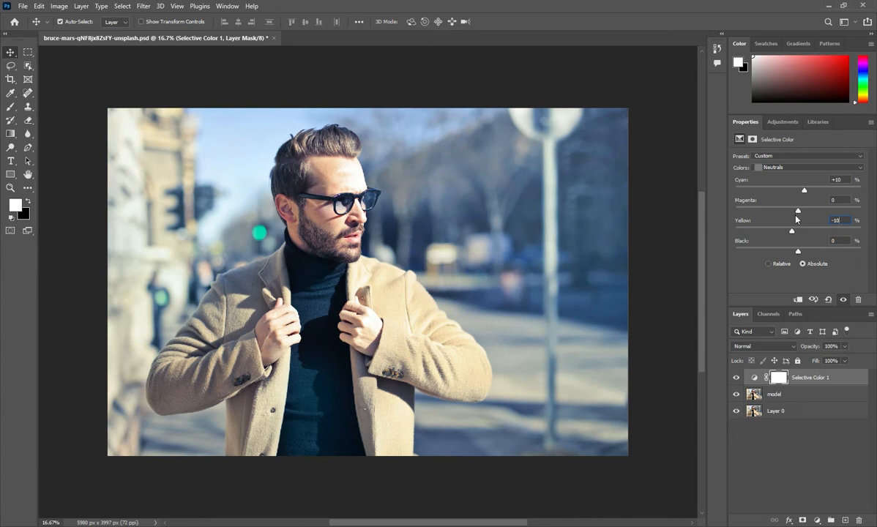
click(836, 240)
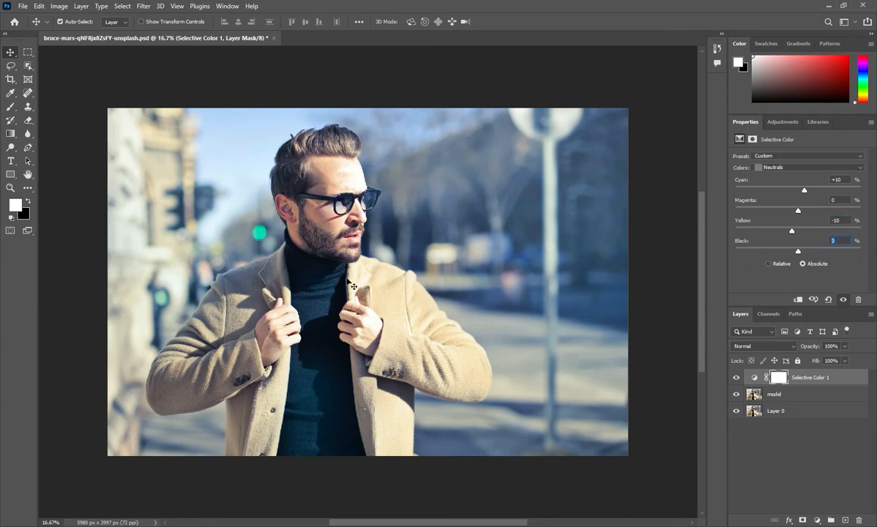
drag(798, 252, 792, 251)
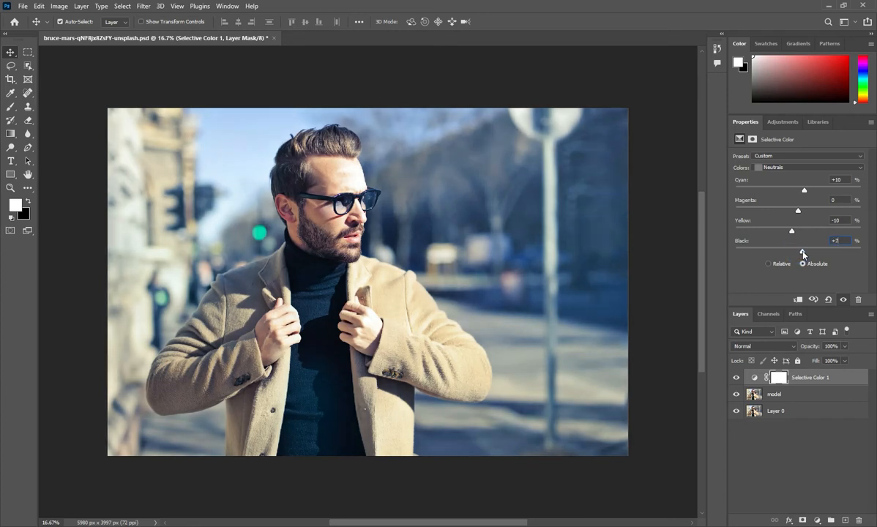
mouse_move(326, 179)
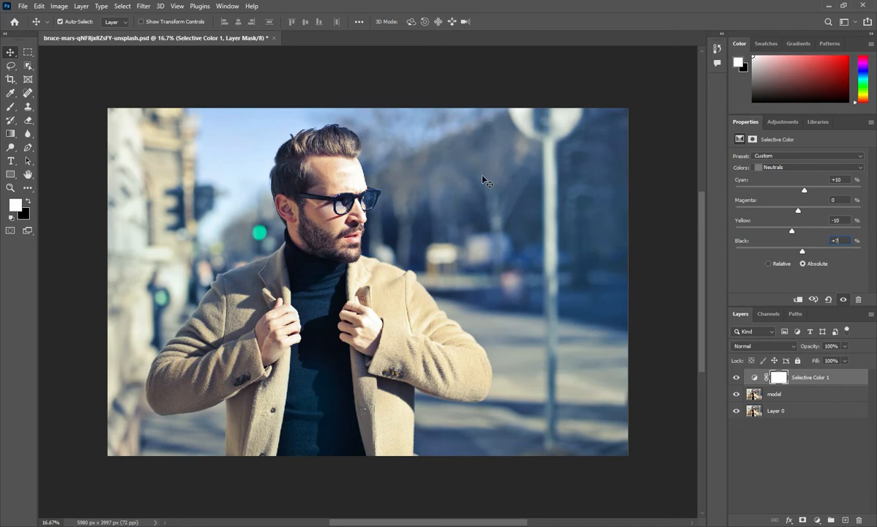
mouse_move(344, 162)
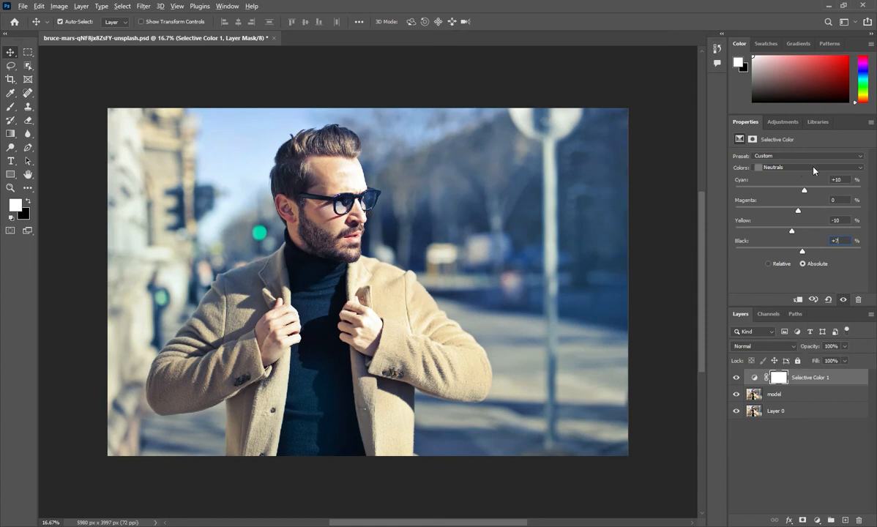
- Try Cyan −20 on Reds, reset it to 0, then select the model layer
click(808, 167)
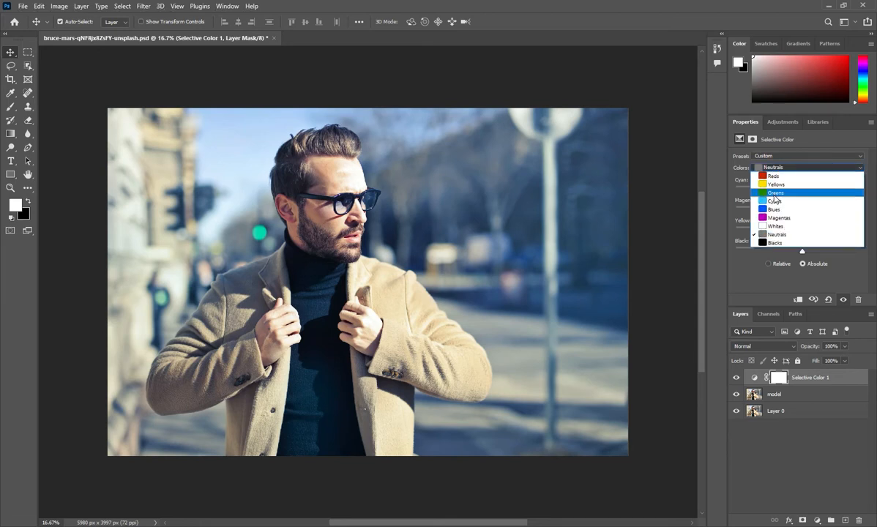
click(773, 176)
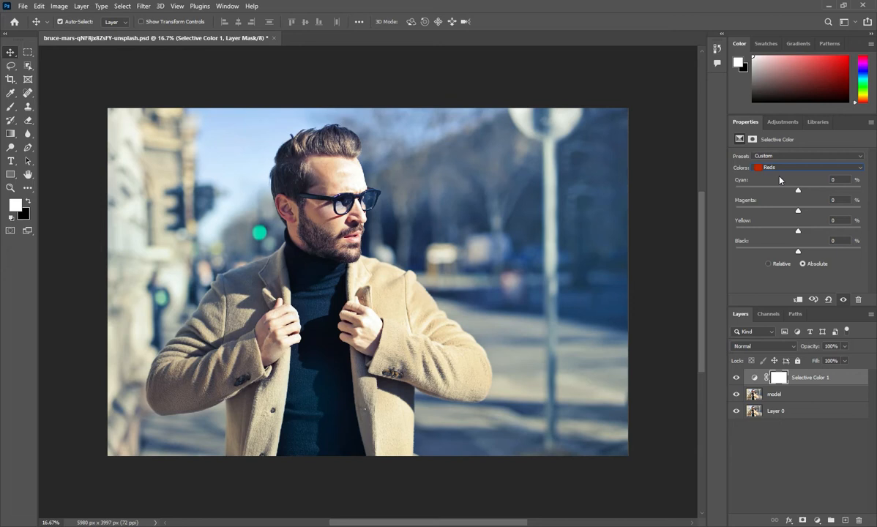
mouse_move(817, 174)
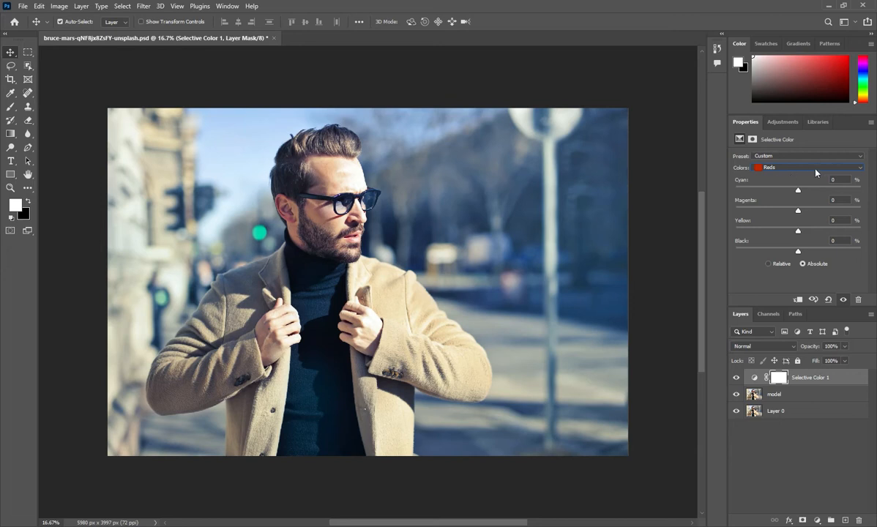
click(834, 180)
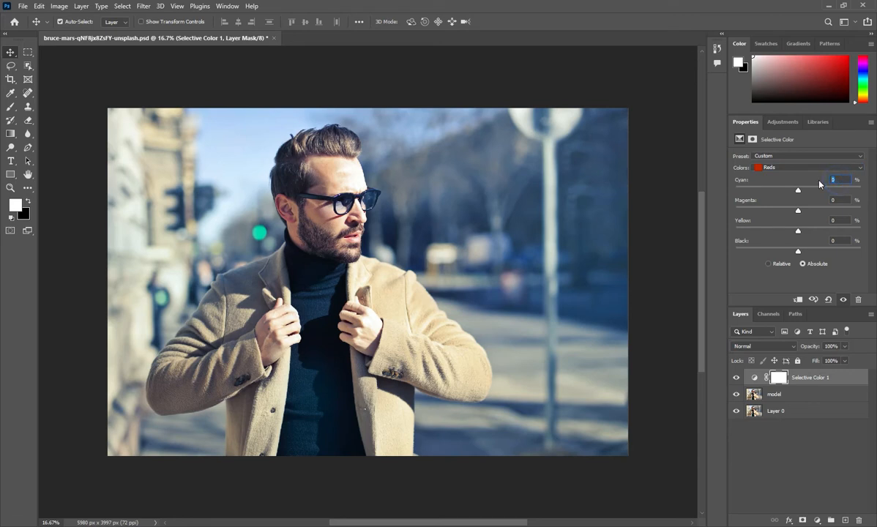
drag(798, 190, 785, 190)
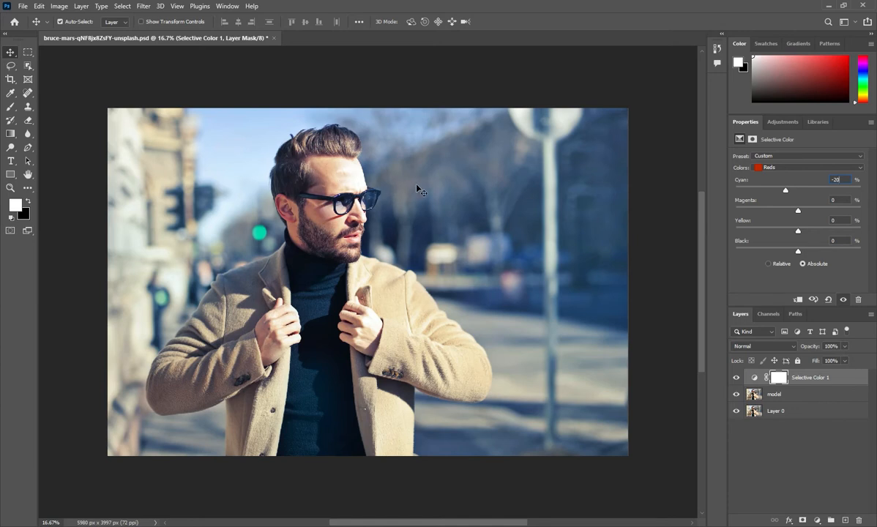
mouse_move(787, 174)
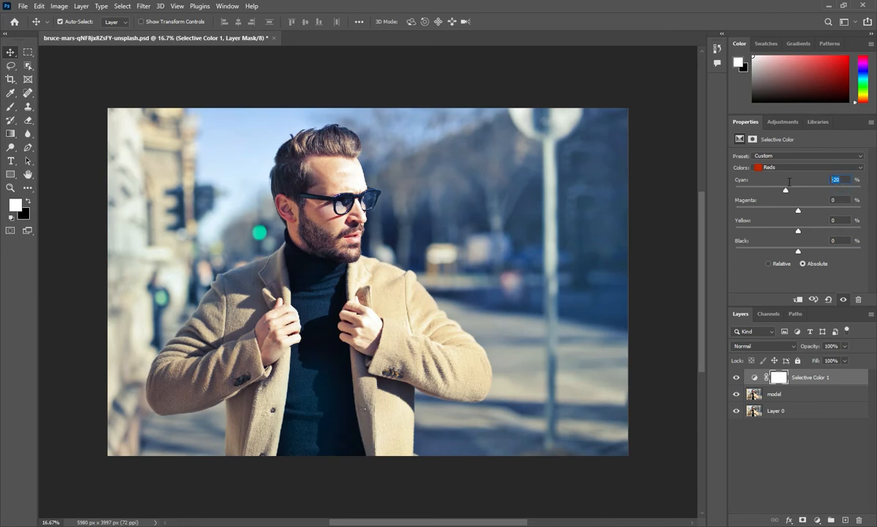
mouse_move(810, 171)
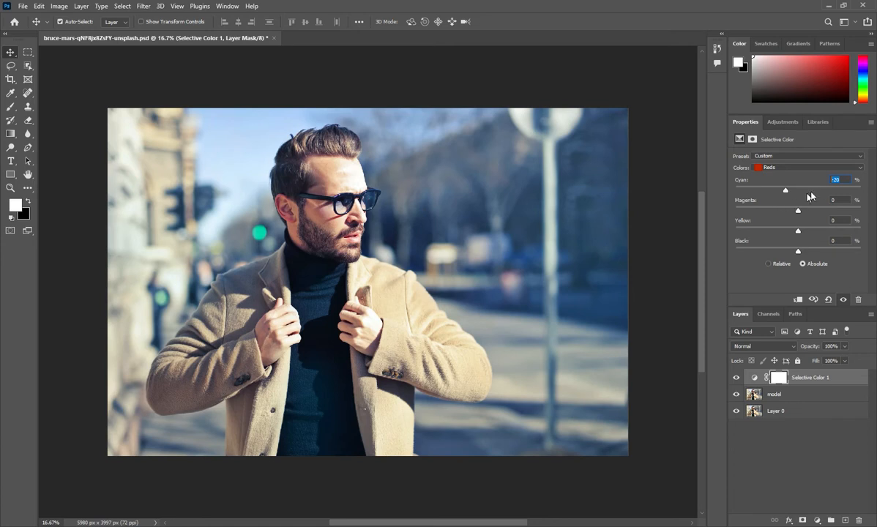
text(0)
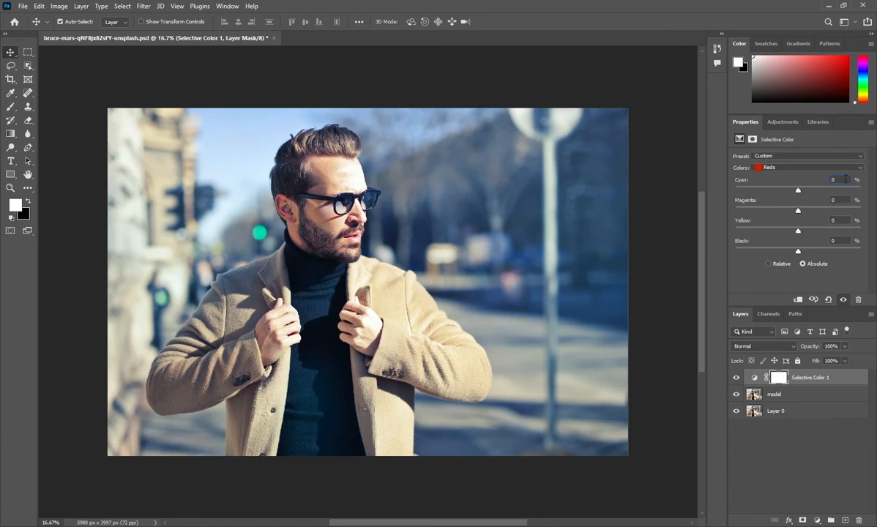
mouse_move(617, 214)
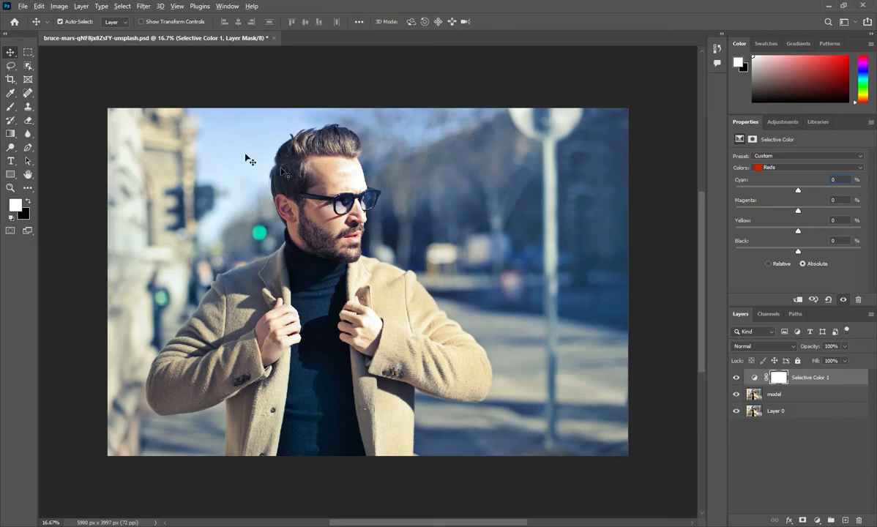
click(774, 394)
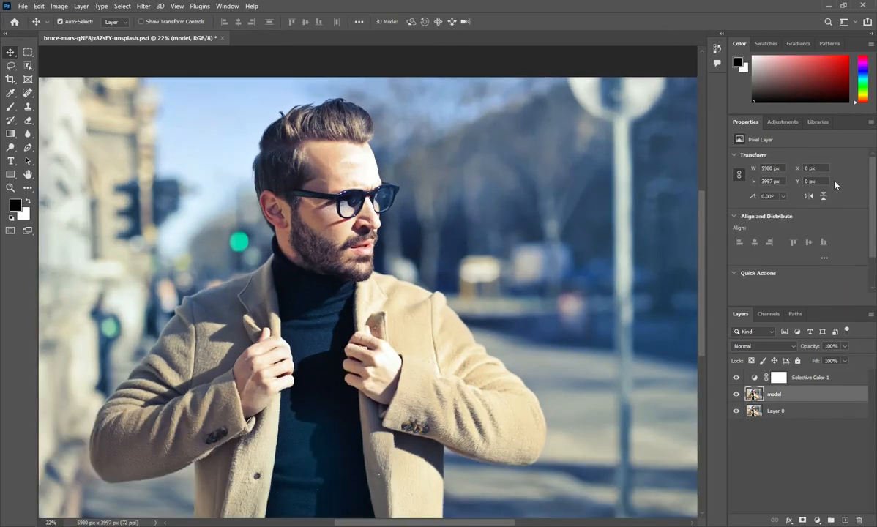
- Reselect Selective Color 1 and set Reds Cyan to −20
click(810, 377)
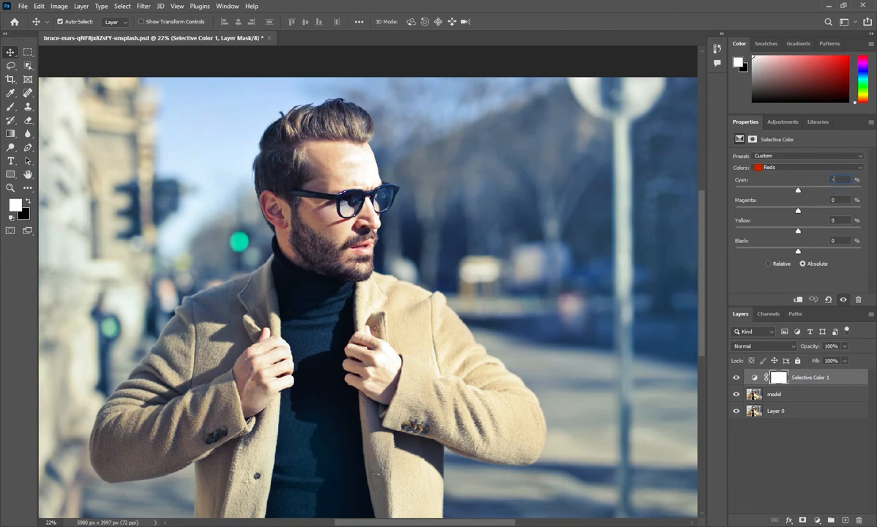
drag(798, 190, 785, 190)
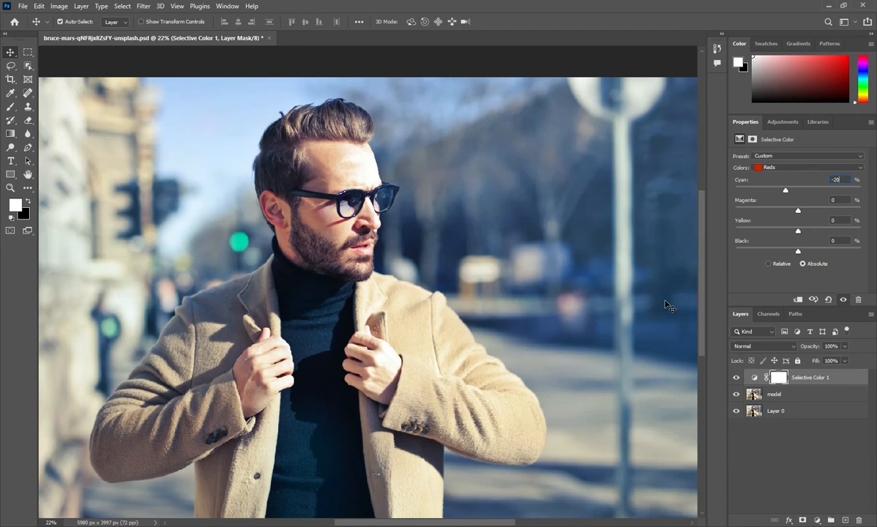
click(837, 220)
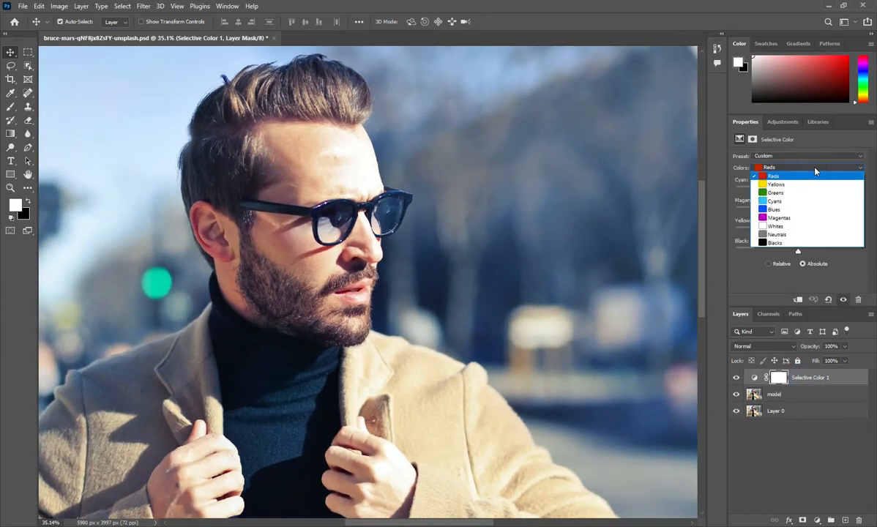
- Give Reds Yellow +20, then set Yellows to Cyan −15 and Magenta +5
click(774, 175)
text(20)
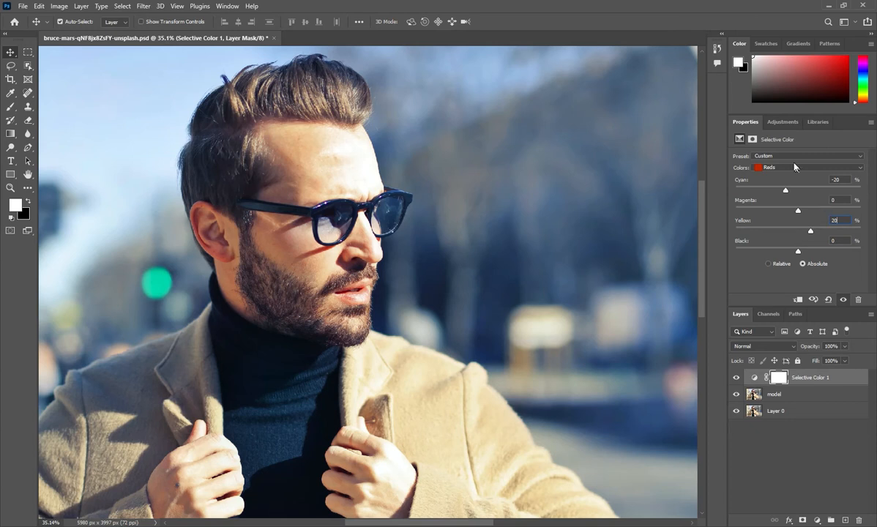
click(808, 167)
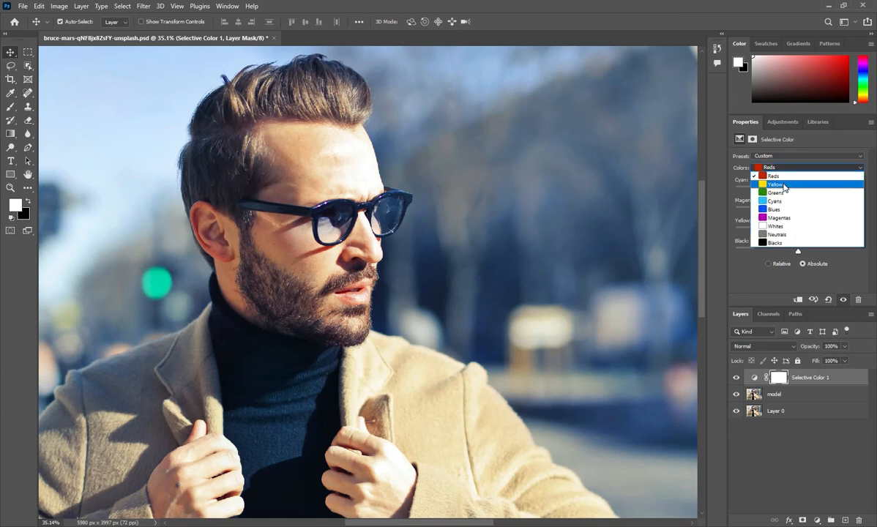
click(774, 184)
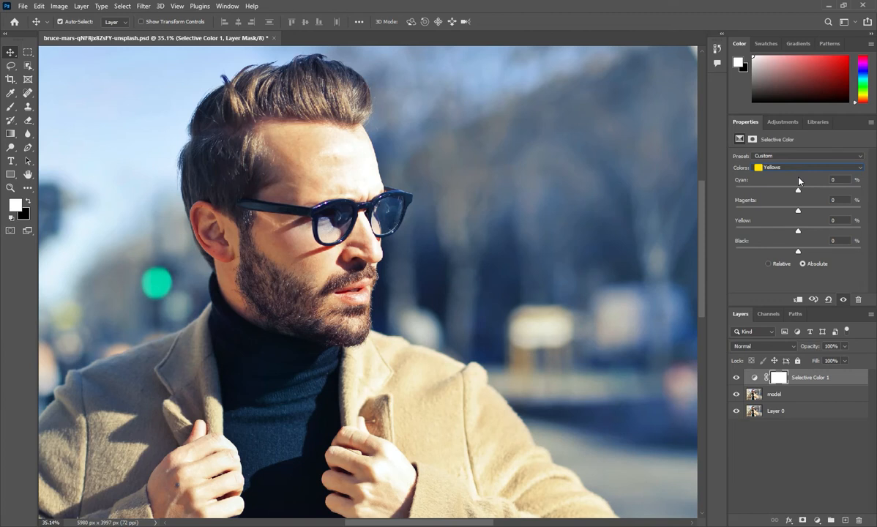
mouse_move(872, 232)
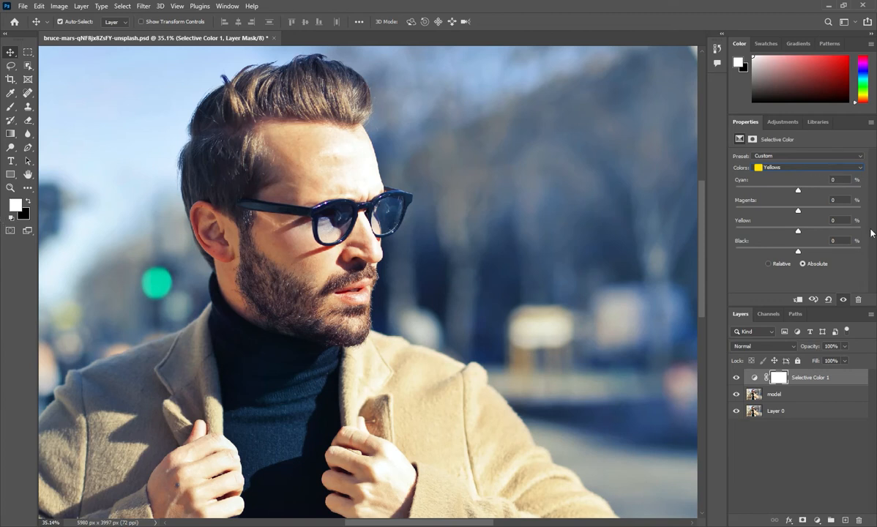
click(835, 180)
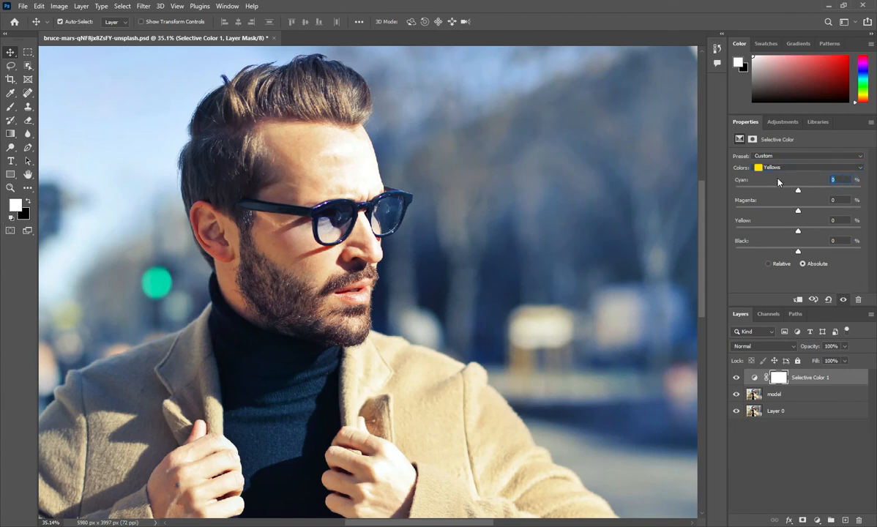
drag(798, 190, 789, 190)
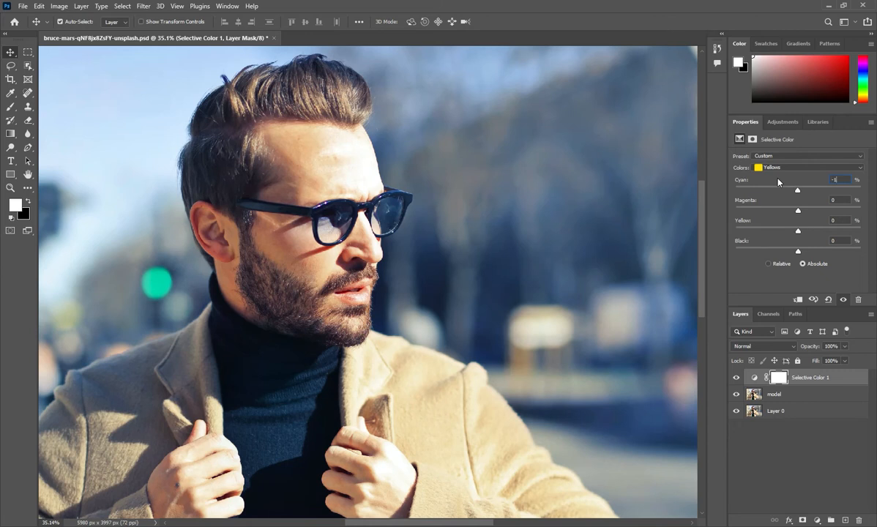
drag(797, 190, 789, 190)
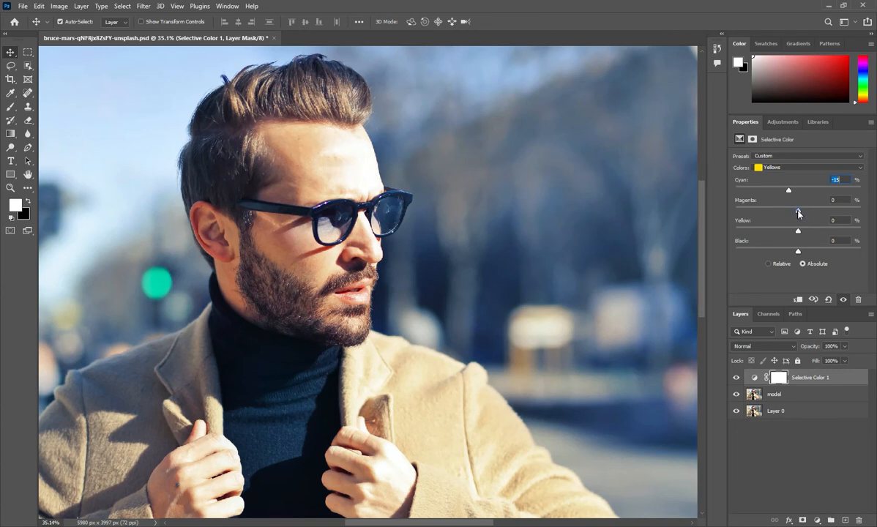
drag(798, 212, 803, 211)
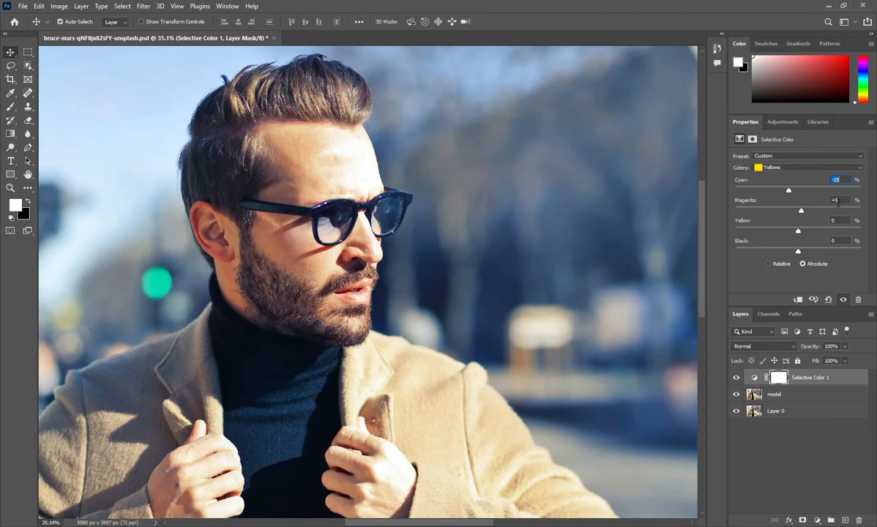
click(837, 200)
text(05)
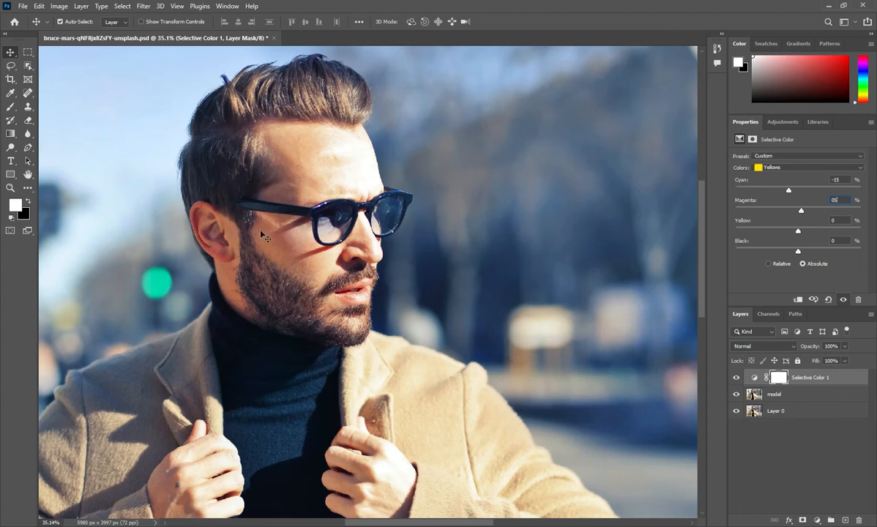
mouse_move(357, 281)
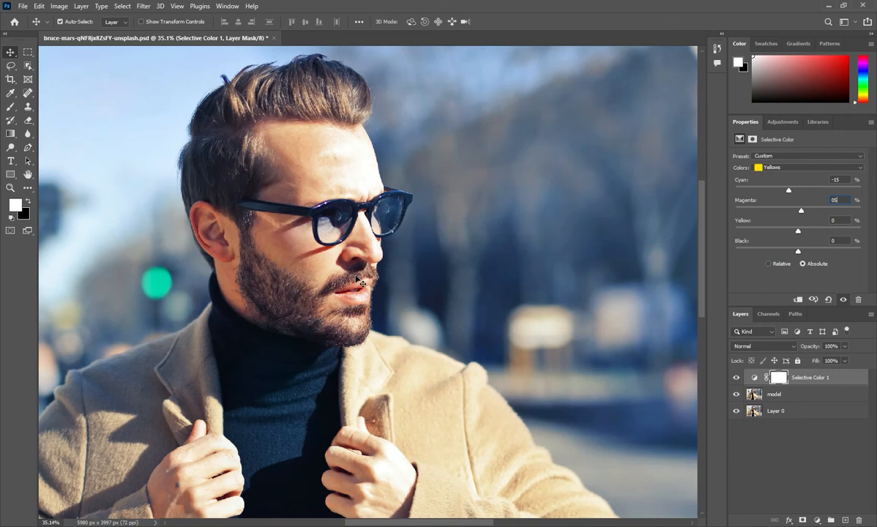
click(809, 156)
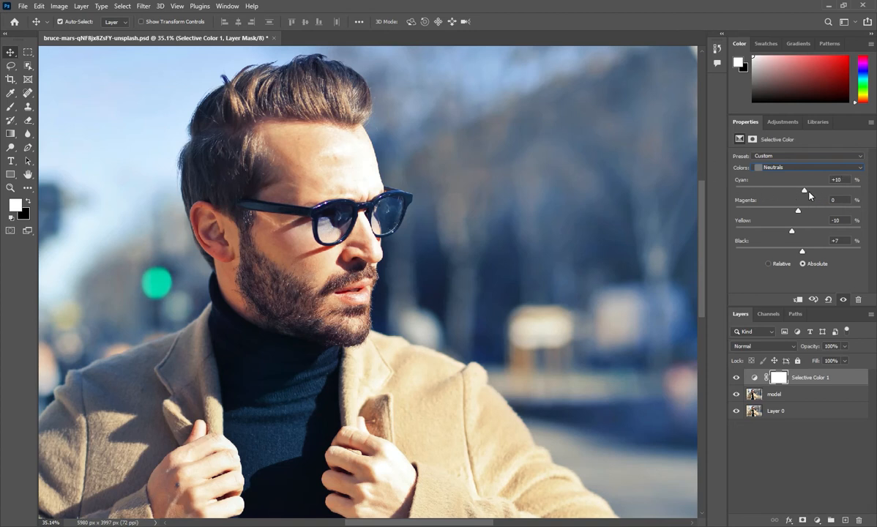
mouse_move(808, 195)
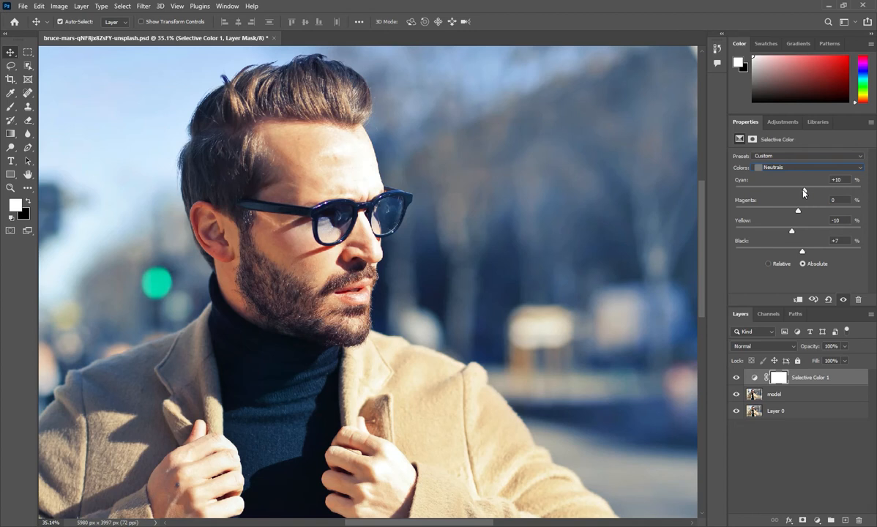
mouse_move(770, 212)
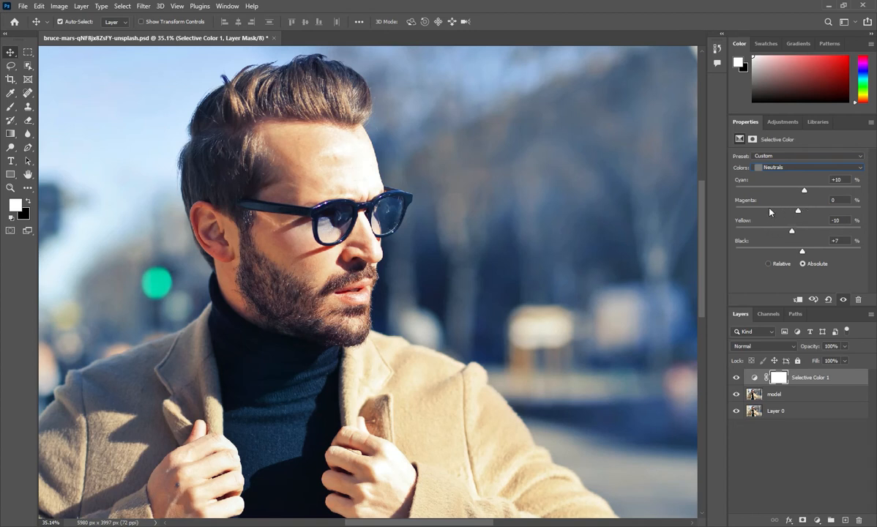
mouse_move(781, 233)
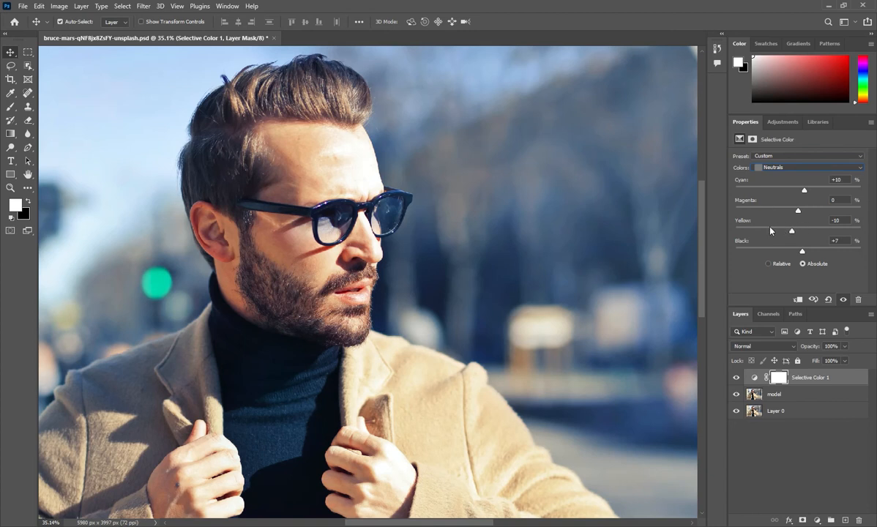
mouse_move(769, 232)
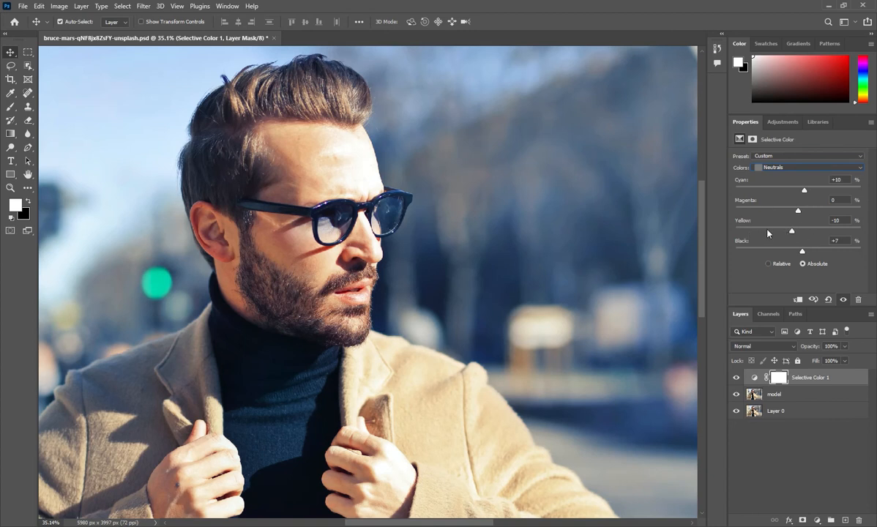
mouse_move(790, 235)
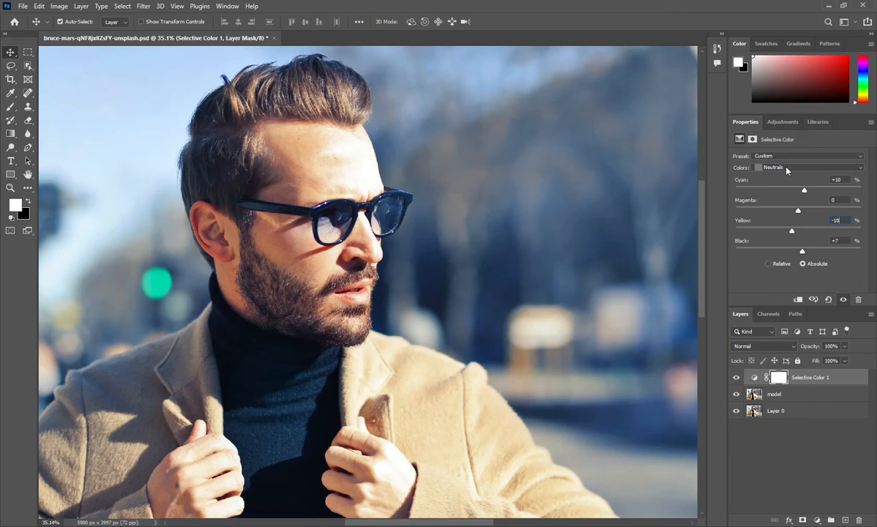
- Target the Blacks range and enter a higher Black percentage (about +7)
click(809, 167)
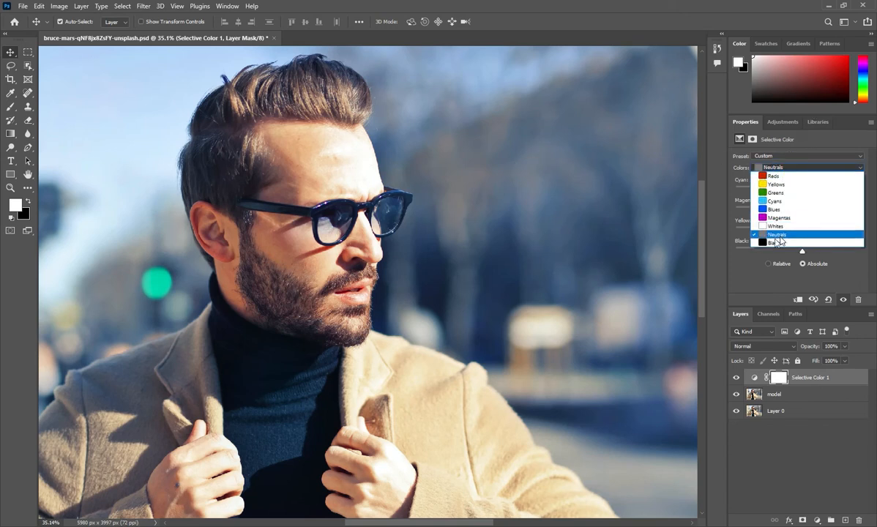
click(772, 243)
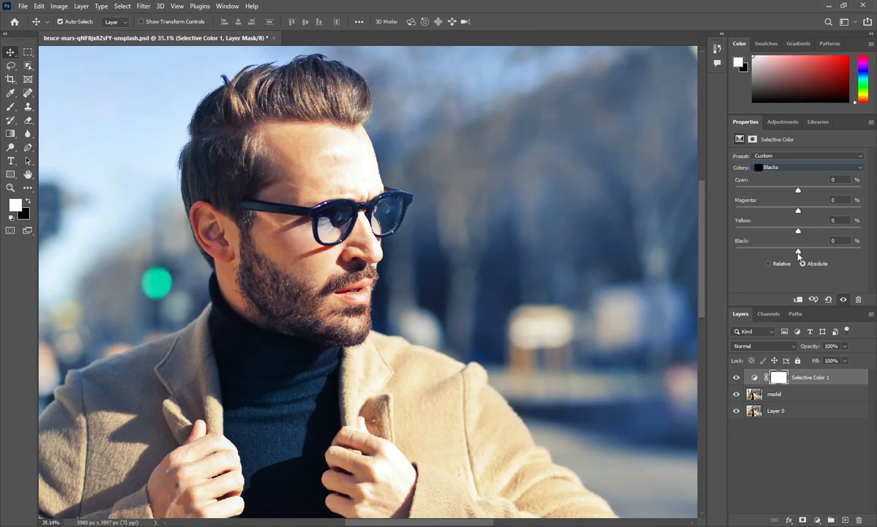
click(804, 263)
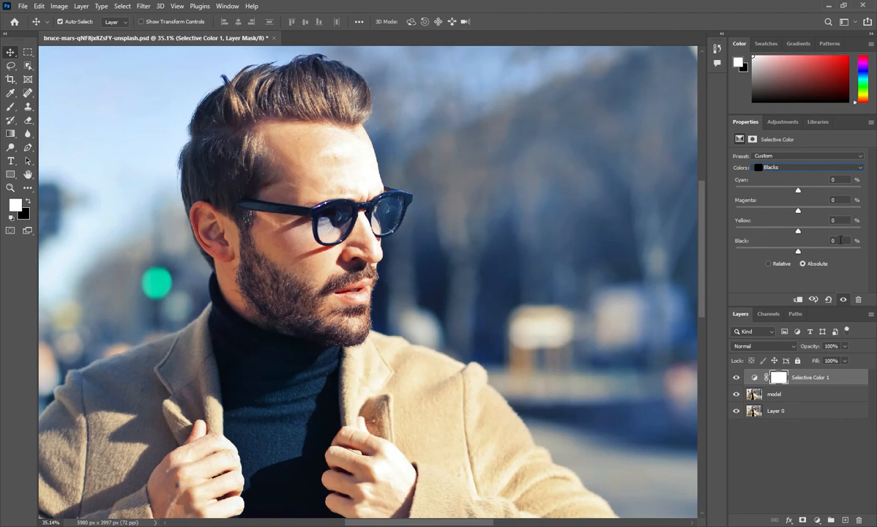
text(10)
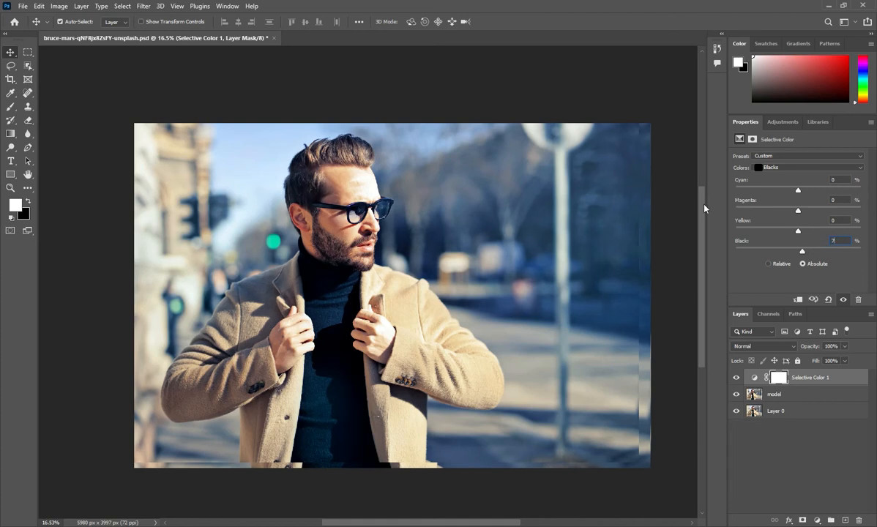
mouse_move(713, 170)
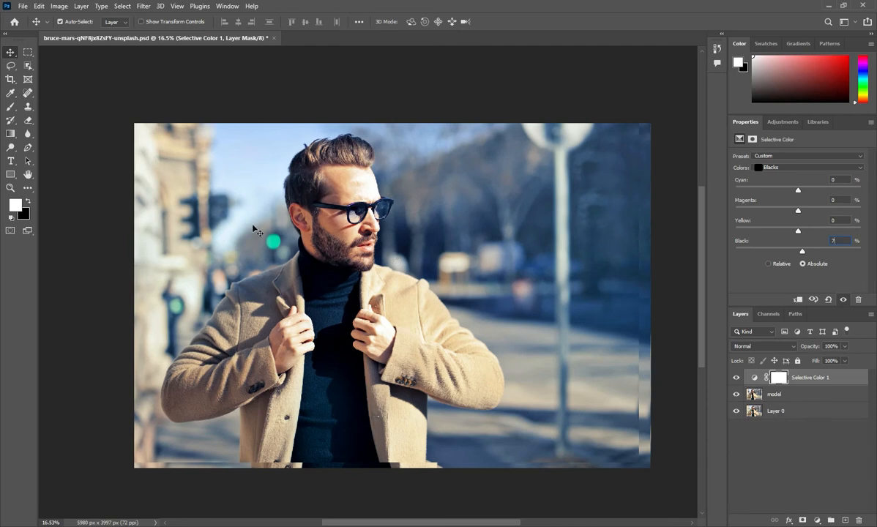
mouse_move(424, 191)
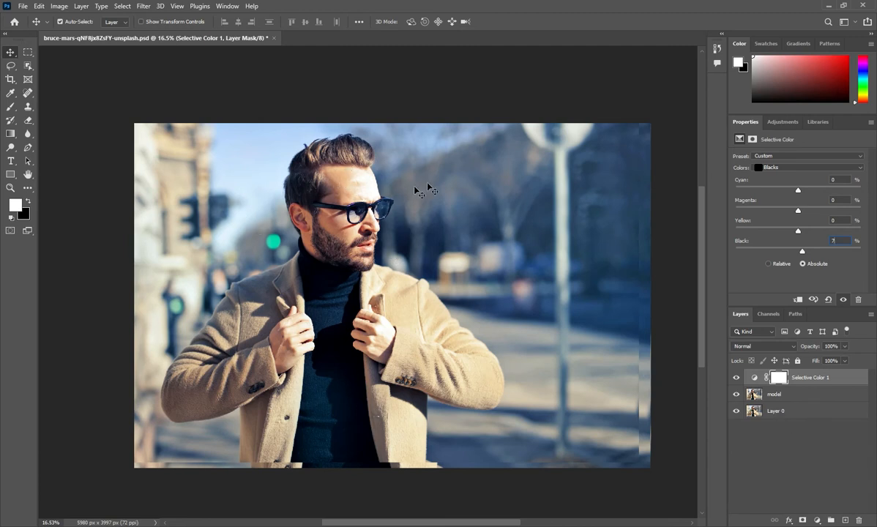
mouse_move(762, 472)
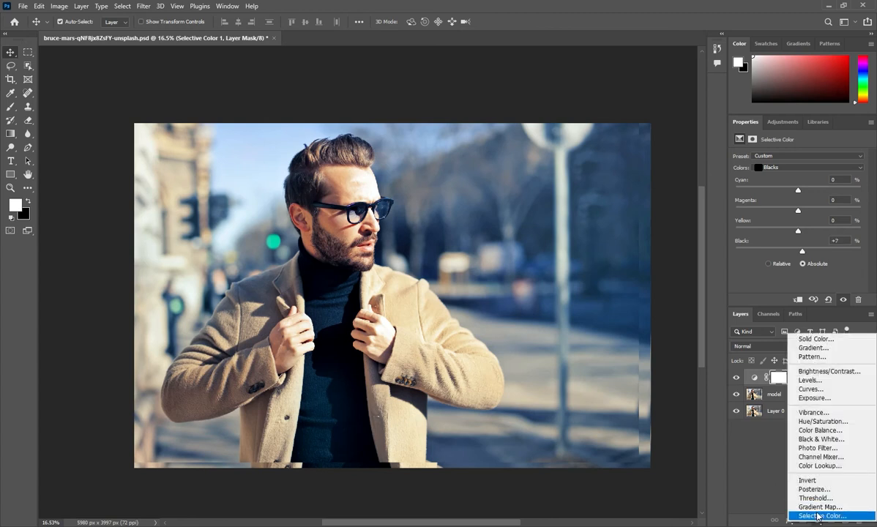
mouse_move(760, 474)
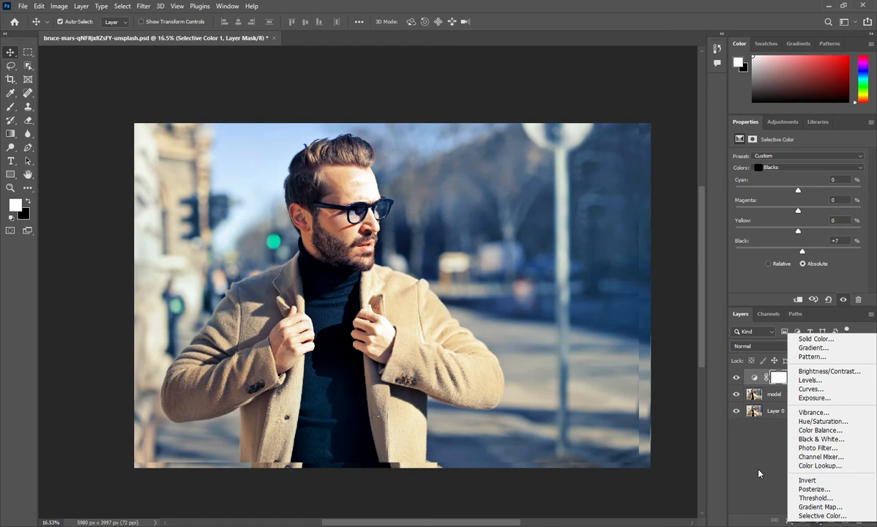
mouse_move(796, 486)
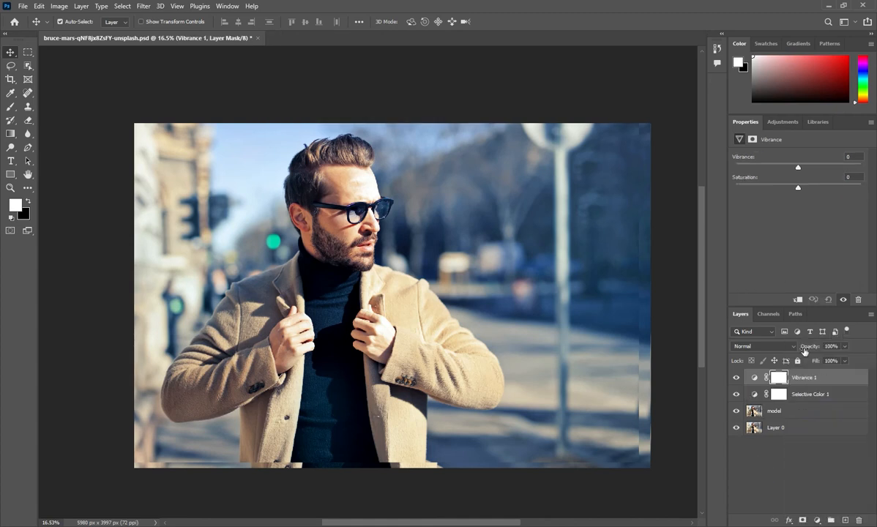
mouse_move(823, 198)
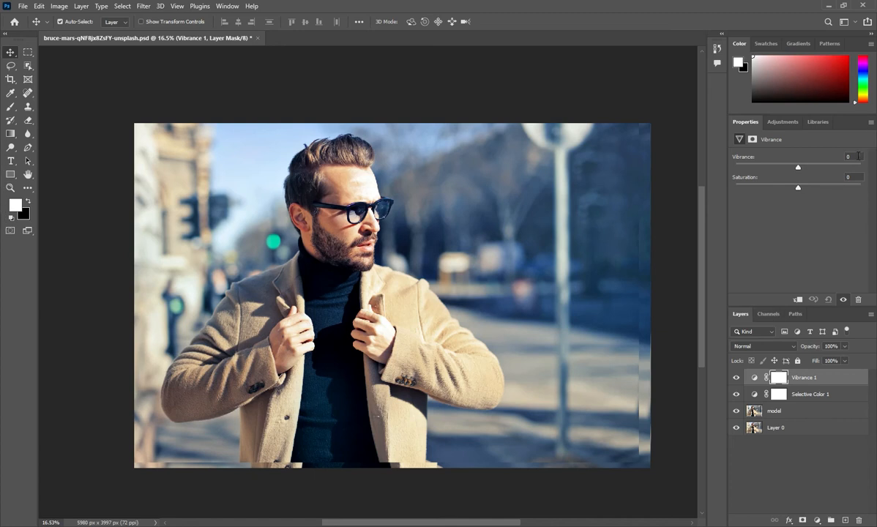
- Raise Vibrance 1 to +50, then select the model layer
drag(798, 167, 830, 167)
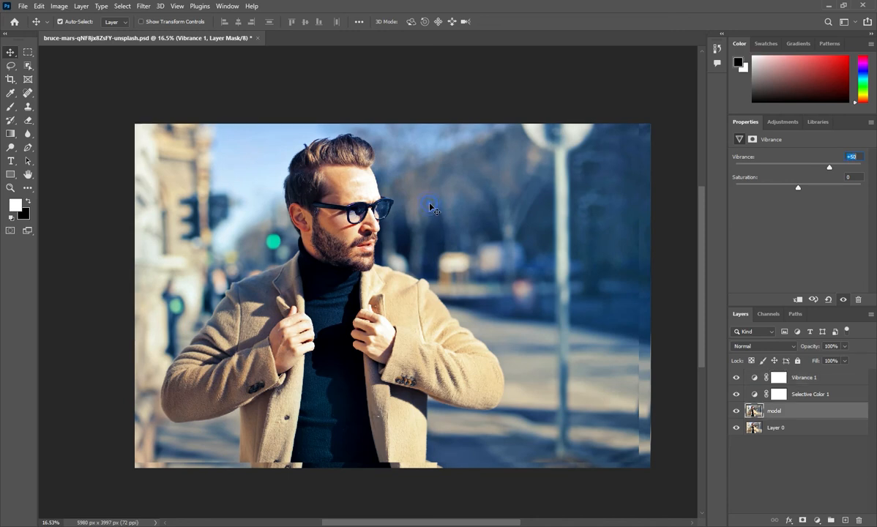
click(774, 411)
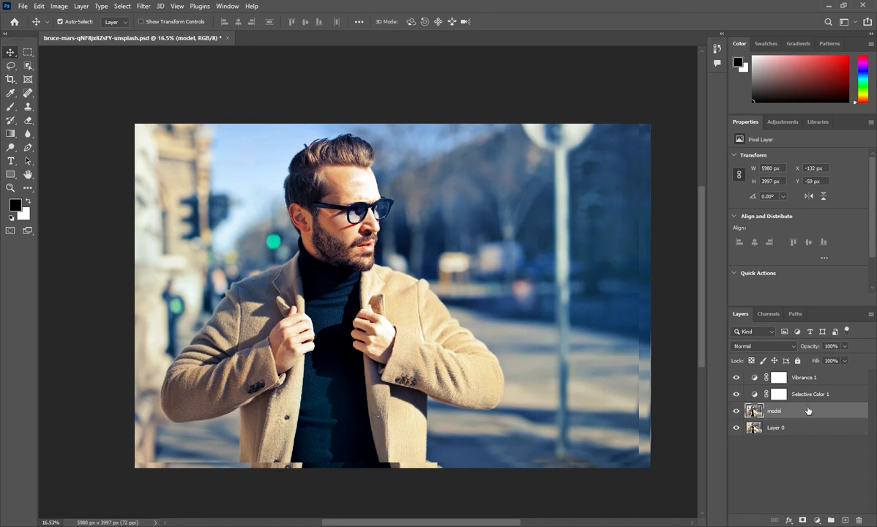
- Group model, Selective Color 1 and Vibrance 1, toggle visibility, expand and collapse
click(804, 377)
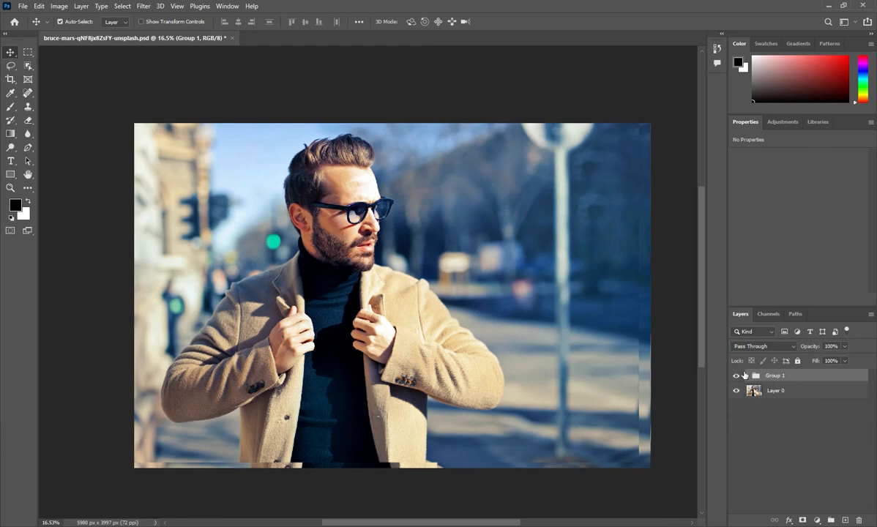
click(737, 376)
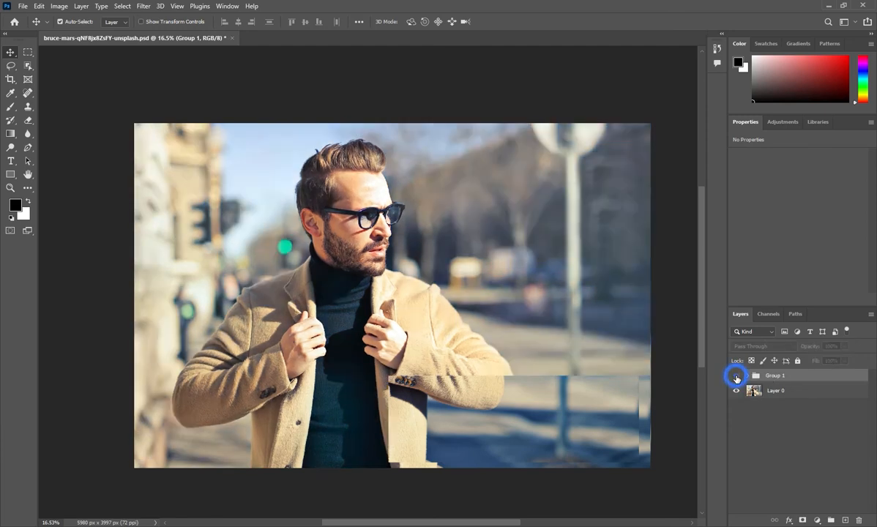
click(737, 376)
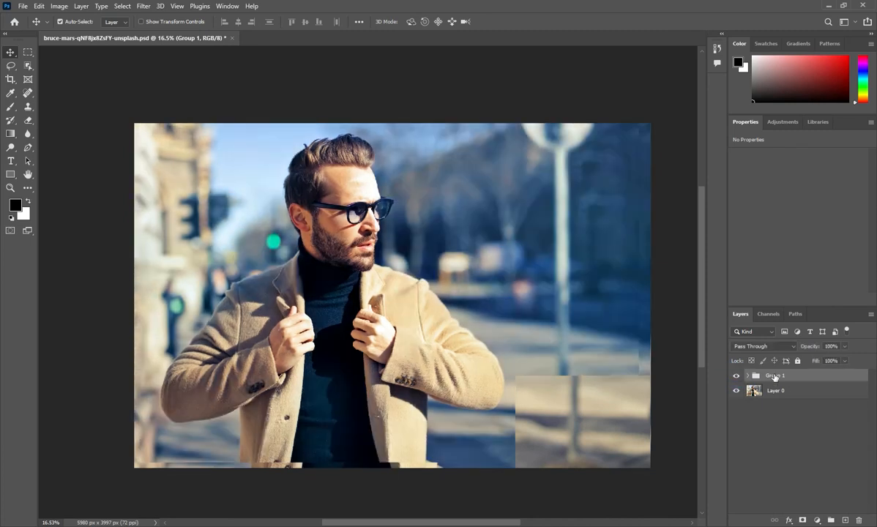
click(748, 376)
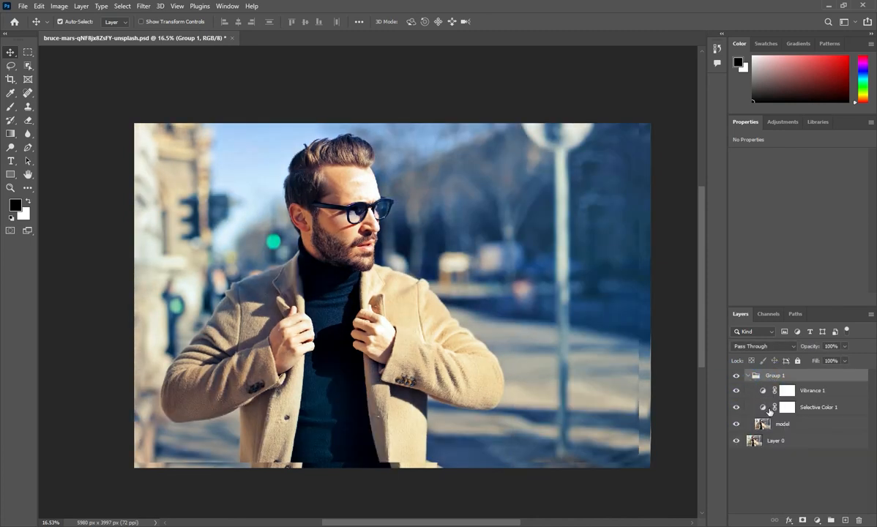
click(782, 424)
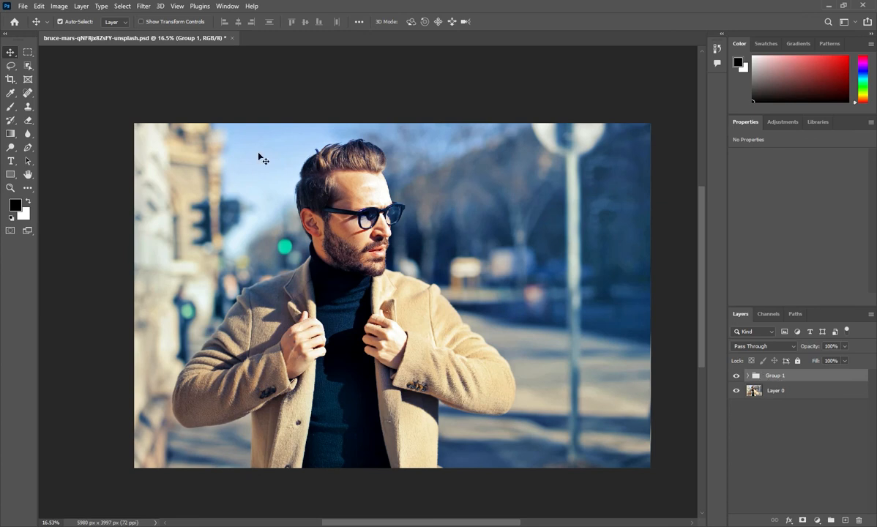
mouse_move(309, 144)
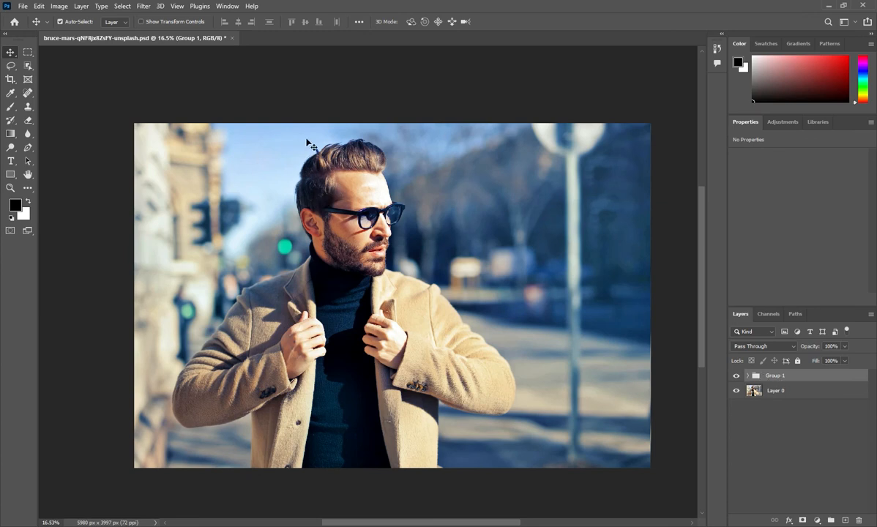
mouse_move(240, 105)
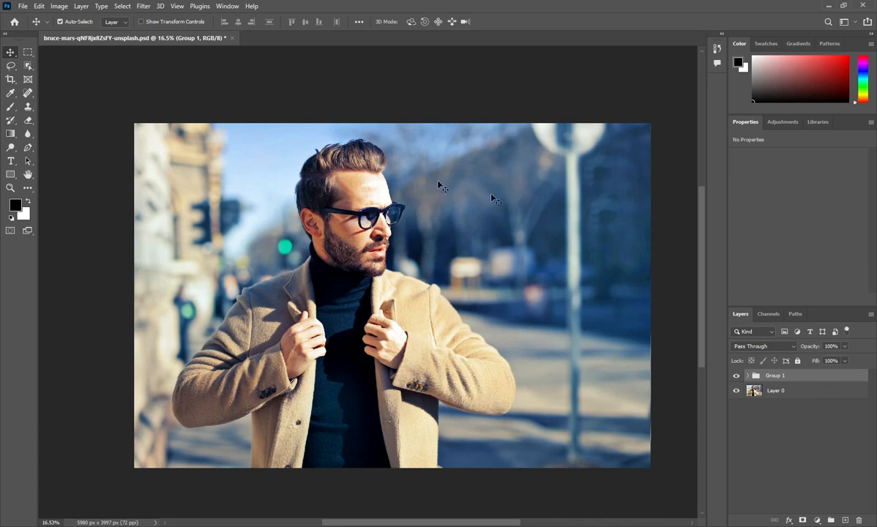
mouse_move(597, 186)
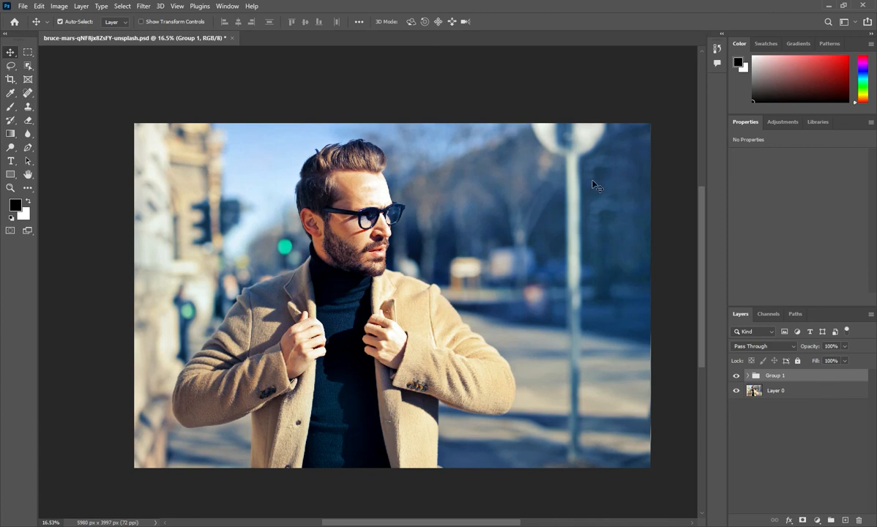
mouse_move(393, 239)
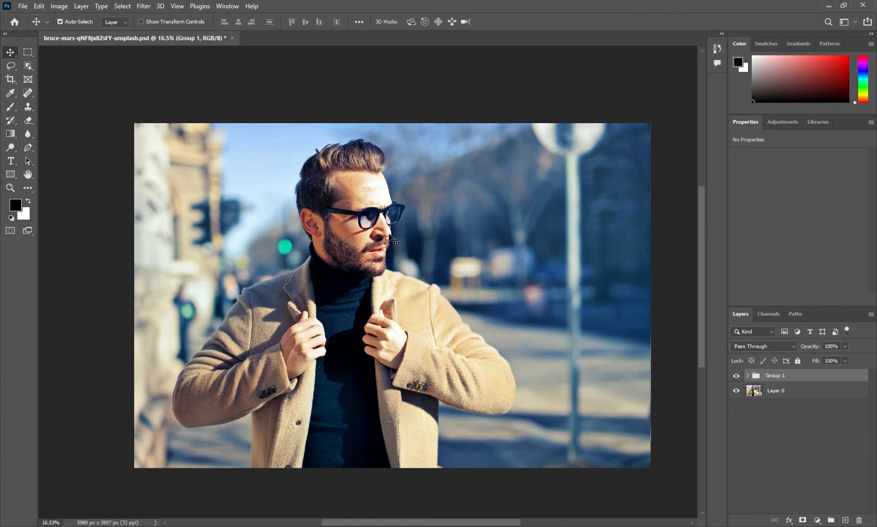
mouse_move(445, 254)
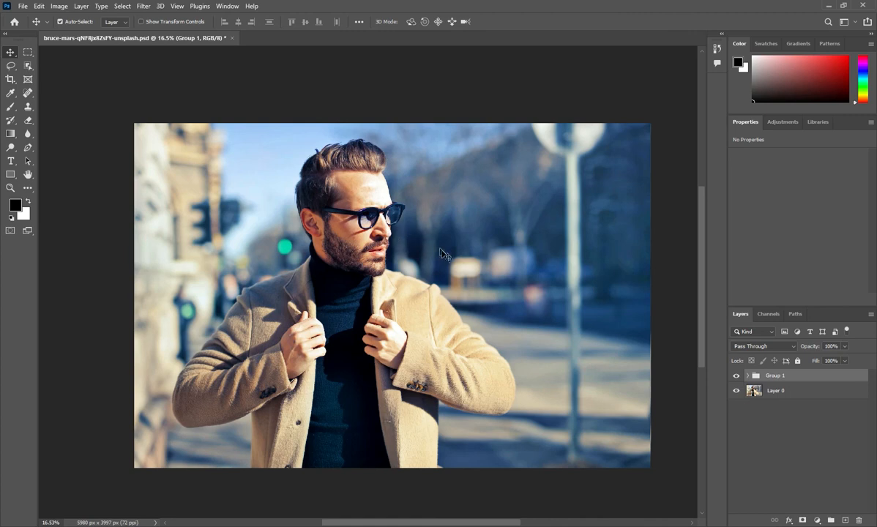
mouse_move(750, 447)
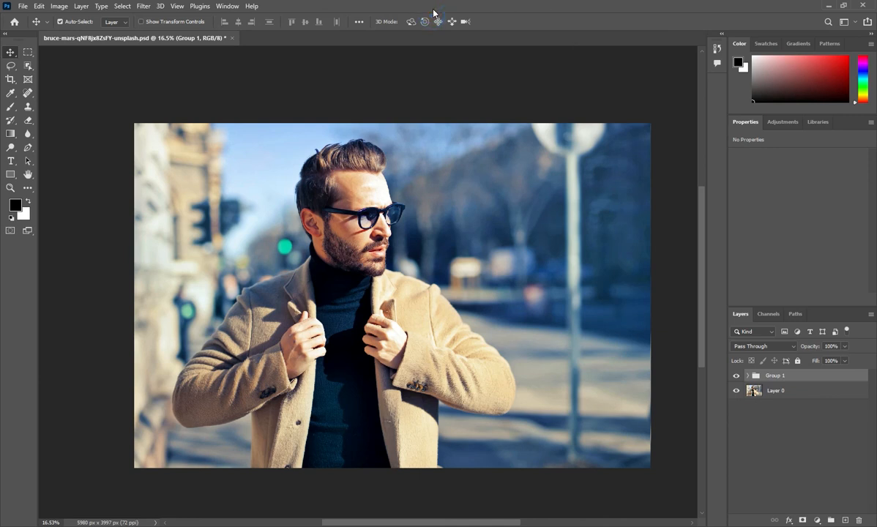
mouse_move(297, 57)
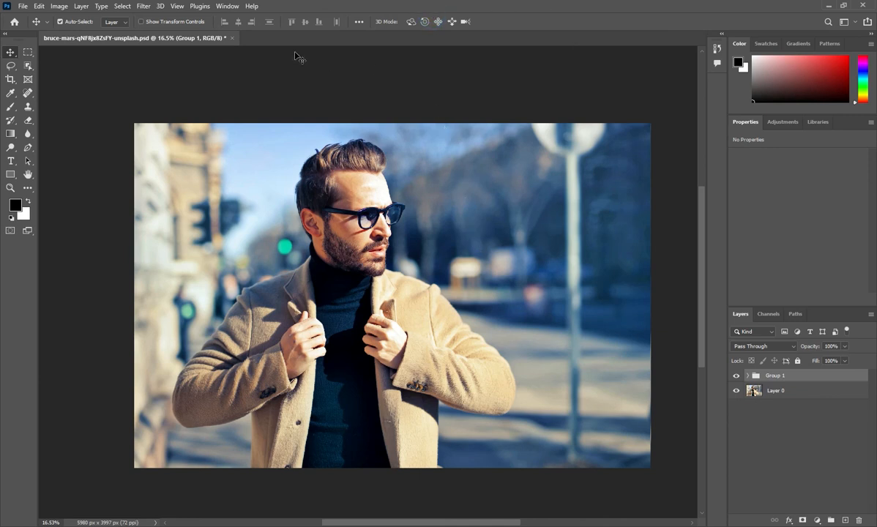